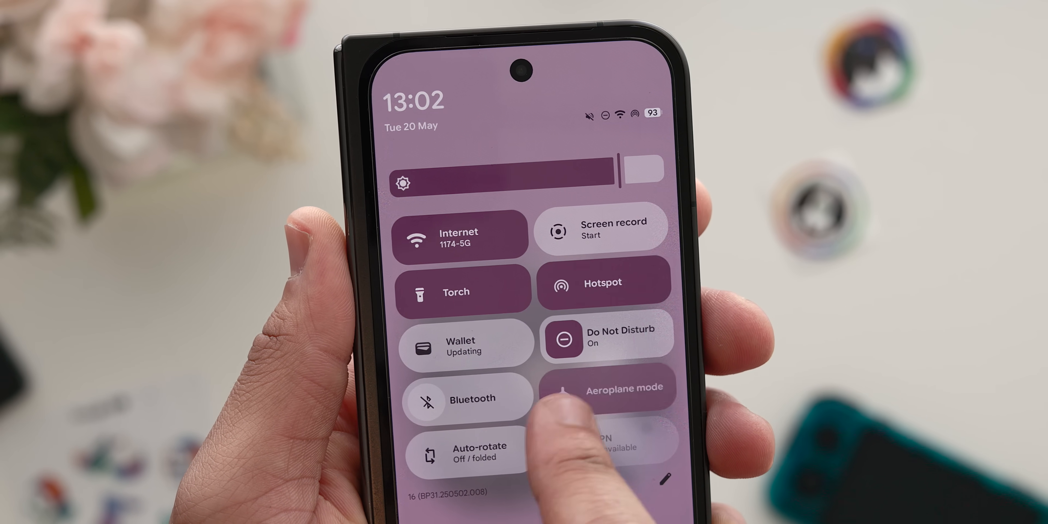
# Turn aeroplane mode off and switch the torch on from Quick Settings.
pyautogui.click(619, 390)
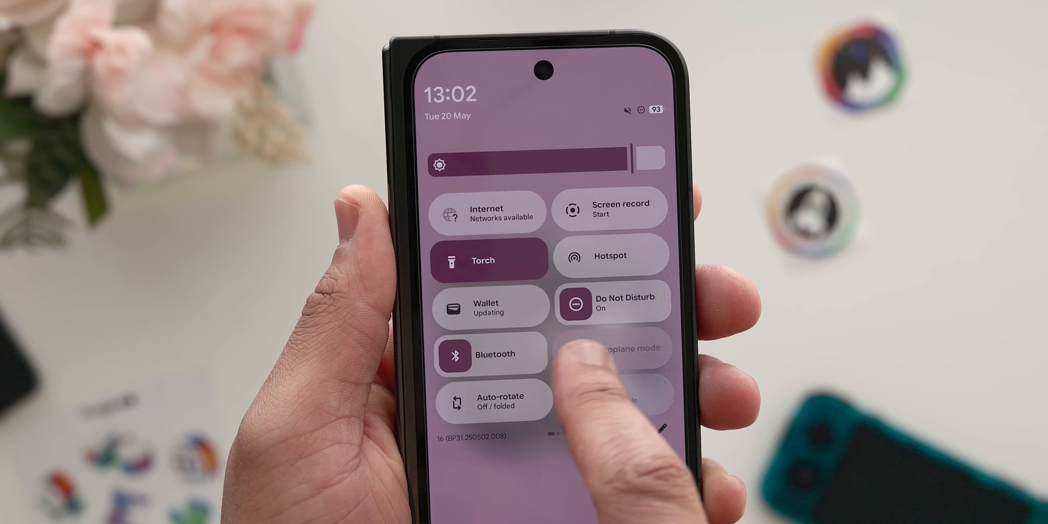
pyautogui.click(621, 348)
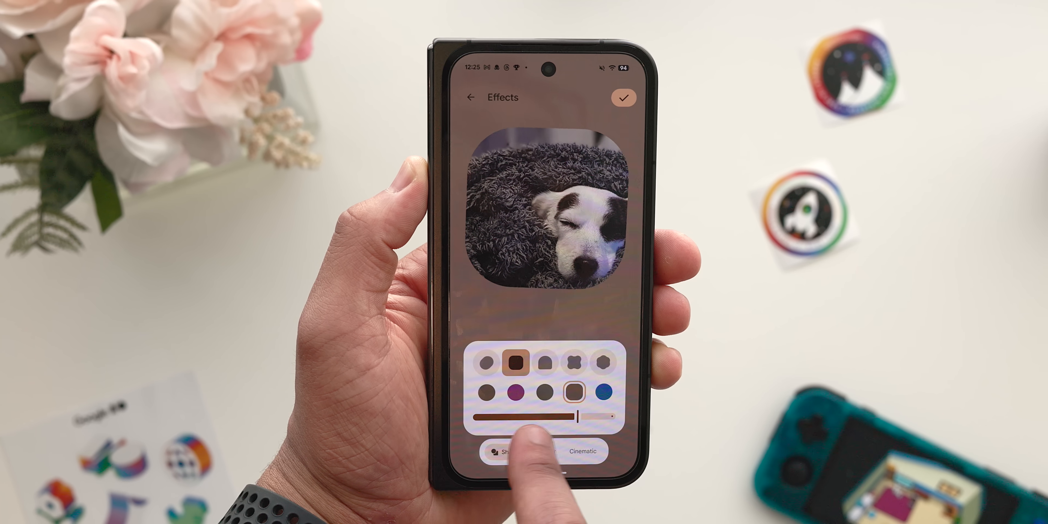
pyautogui.click(603, 393)
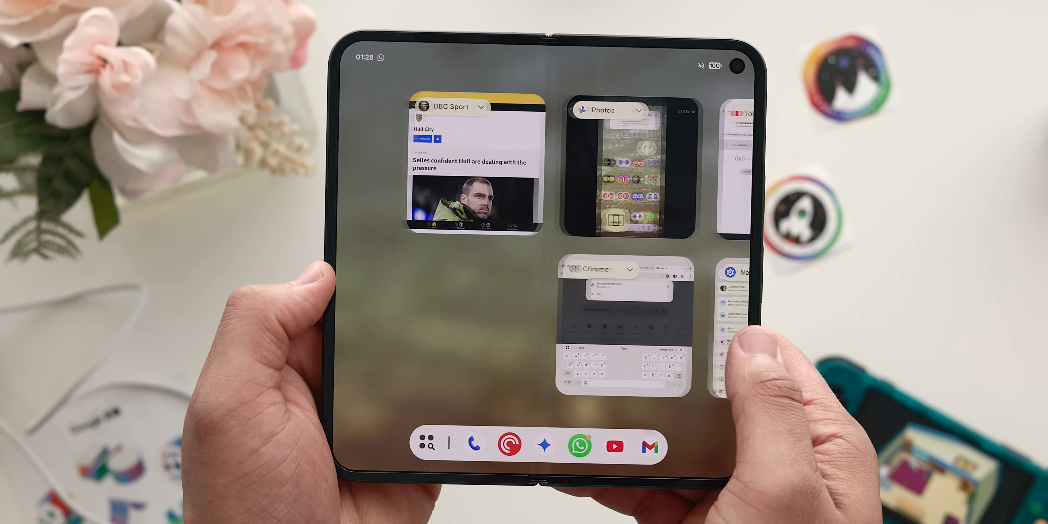
# Swipe through the recent apps overview showing BBC Sport, Photos and Chrome.
pyautogui.hscroll(-3)
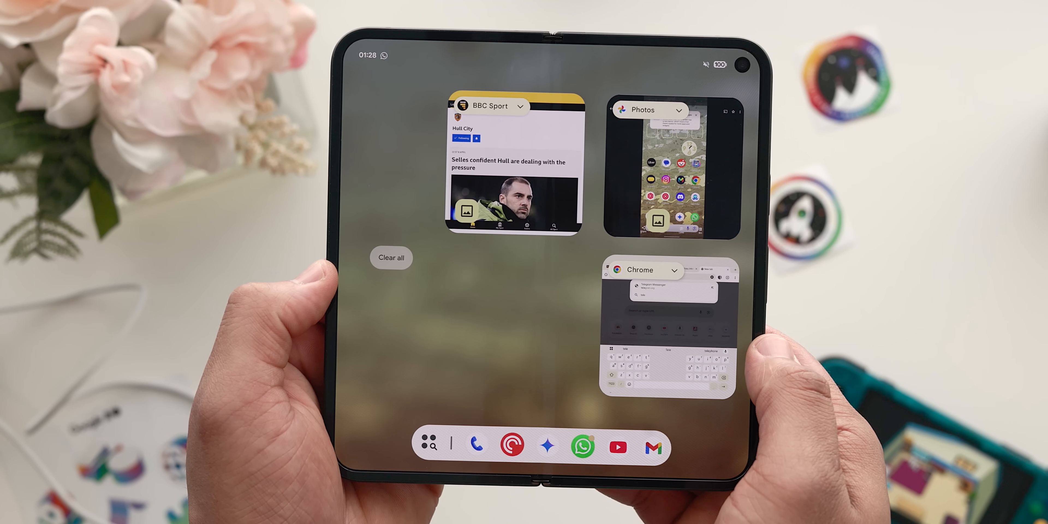
pyautogui.hscroll(-3)
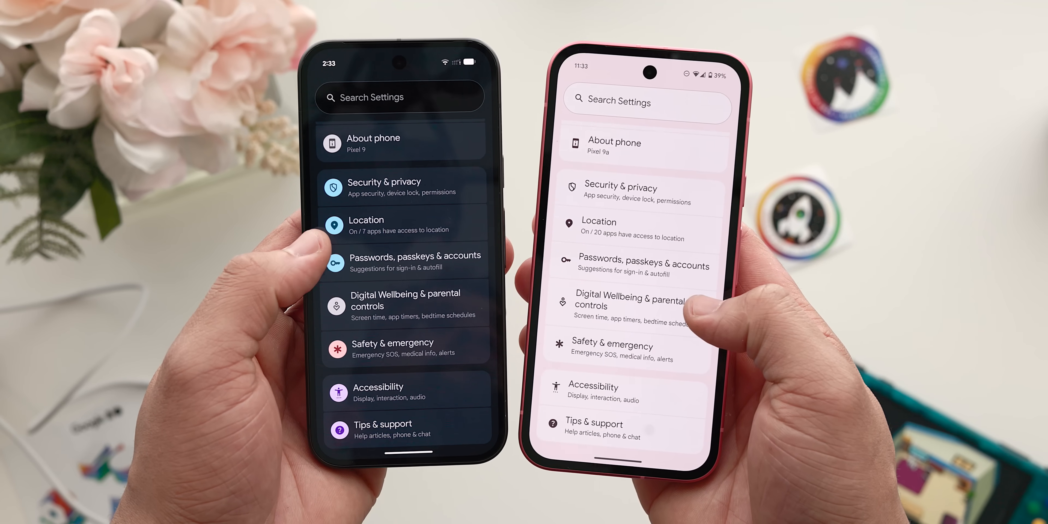
pyautogui.scroll(-3)
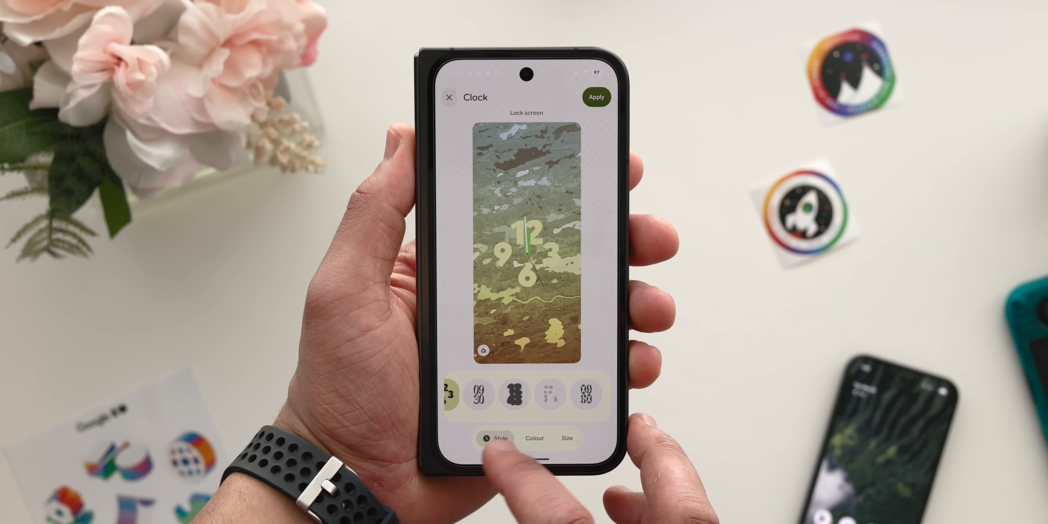
# Choose the large stacked-digit clock style for the lock screen preview.
pyautogui.click(589, 395)
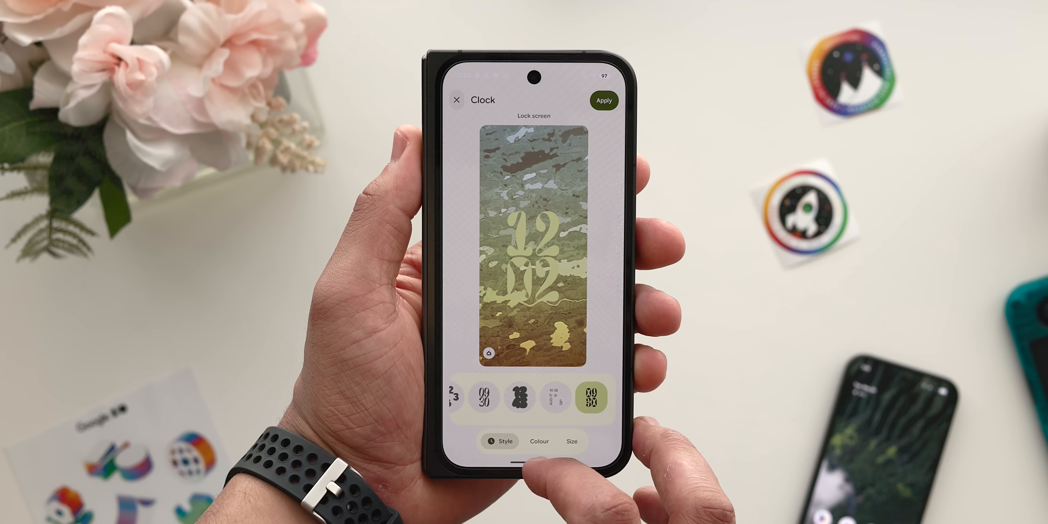